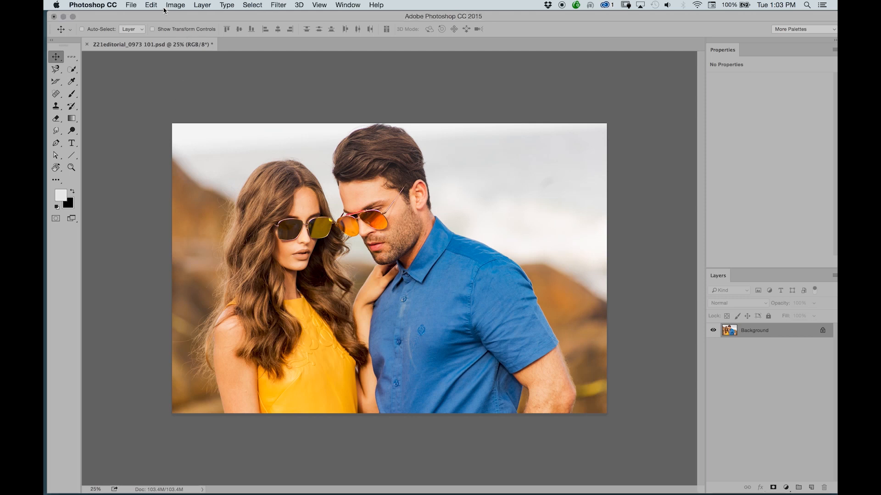
- Bring up the Select menu's commands after glancing at the Edit menu
left_click(151, 4)
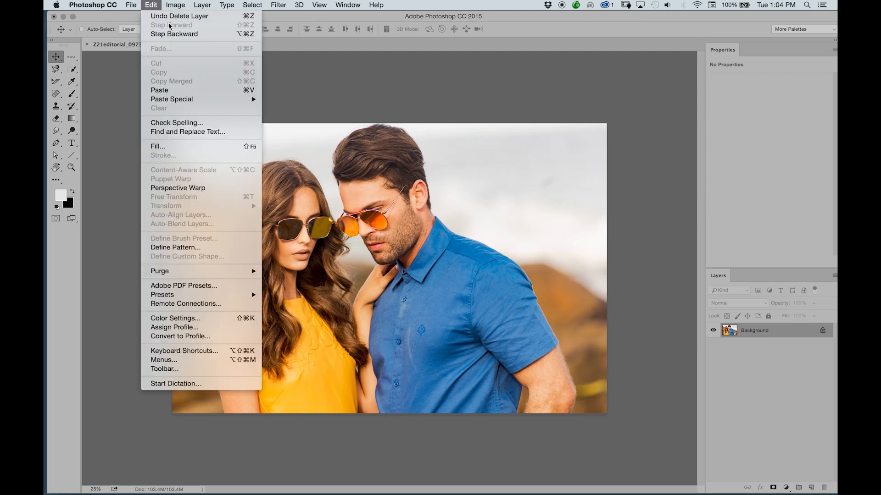
left_click(251, 5)
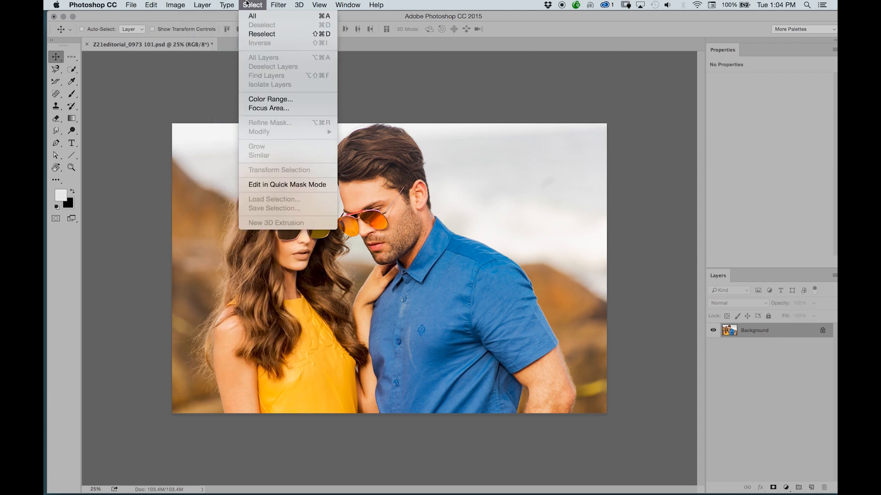
mouse_move(270, 99)
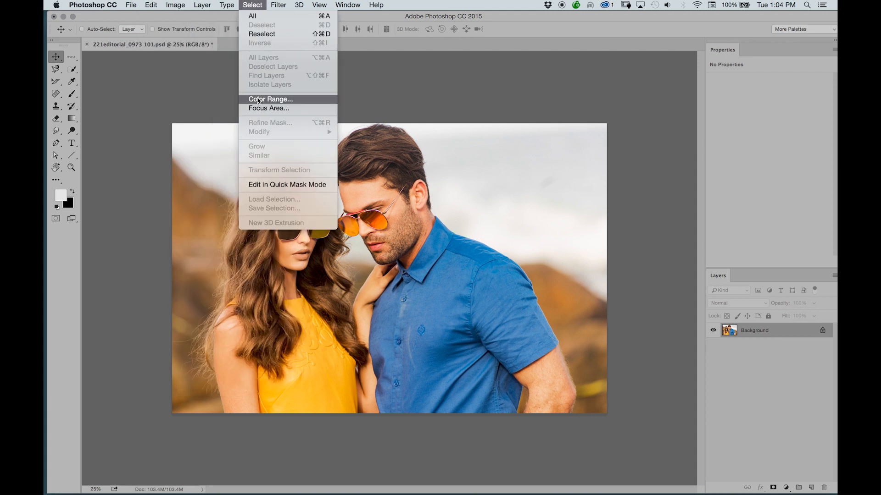
- Start a Color Range selection and keep its Select mode on Sampled Colors
left_click(270, 99)
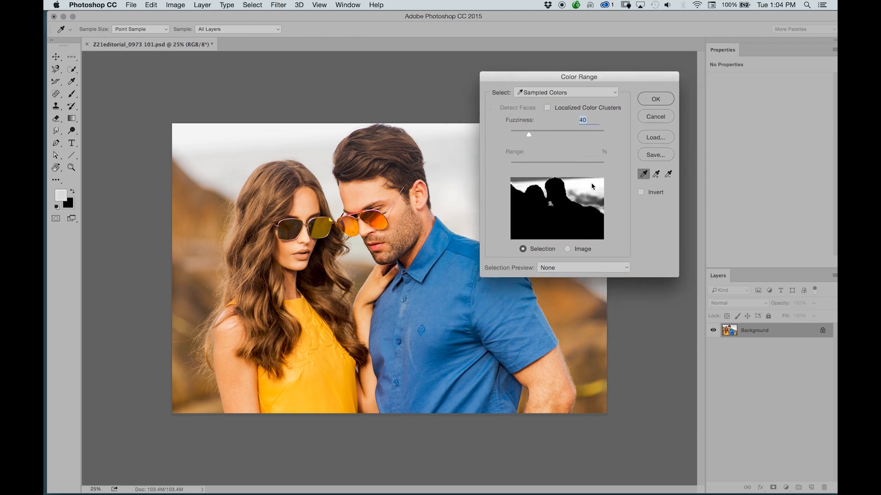
mouse_move(562, 149)
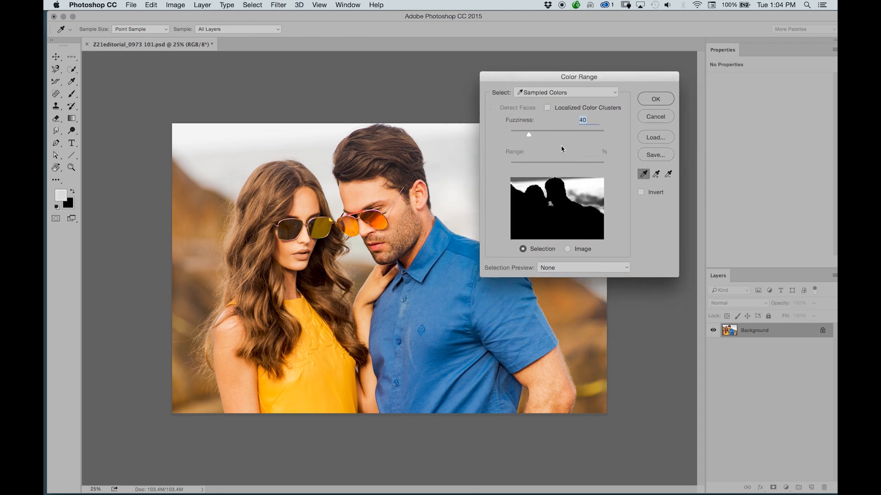
mouse_move(561, 149)
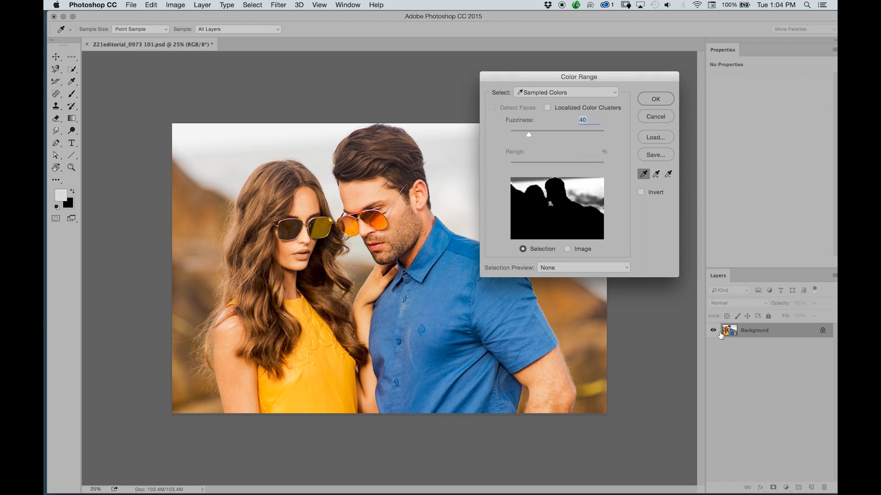
mouse_move(535, 144)
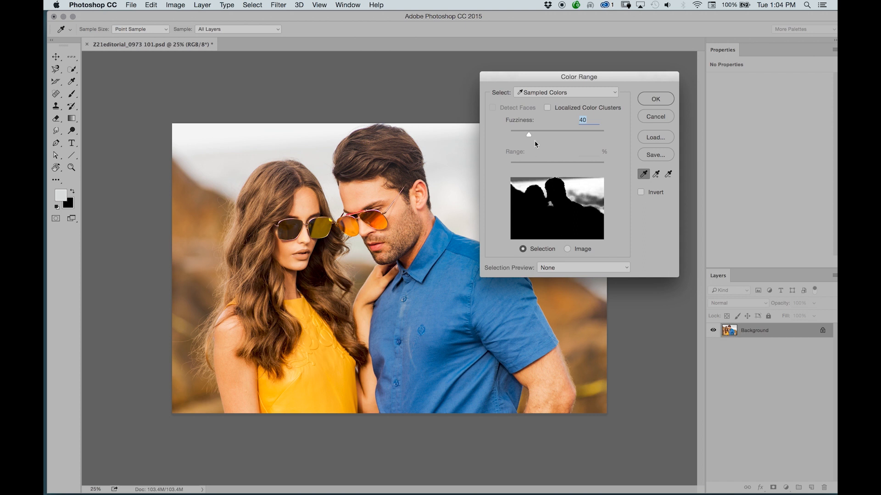
mouse_move(601, 318)
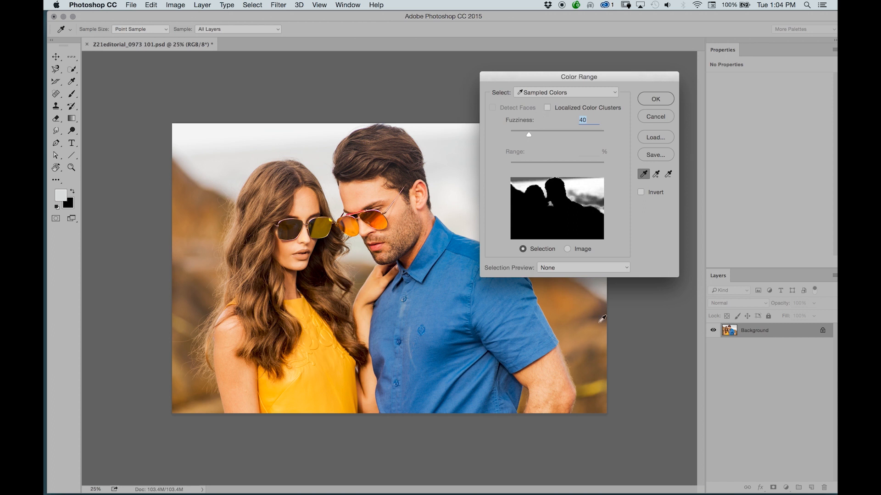
mouse_move(519, 99)
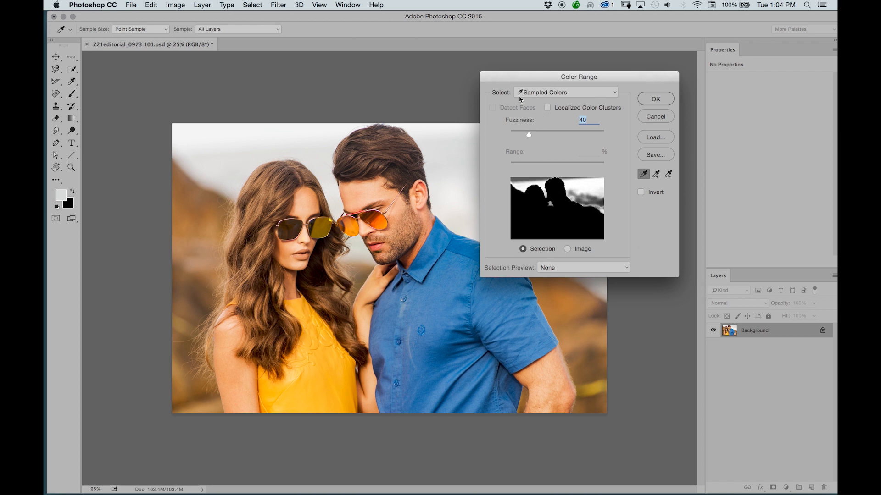
left_click(564, 92)
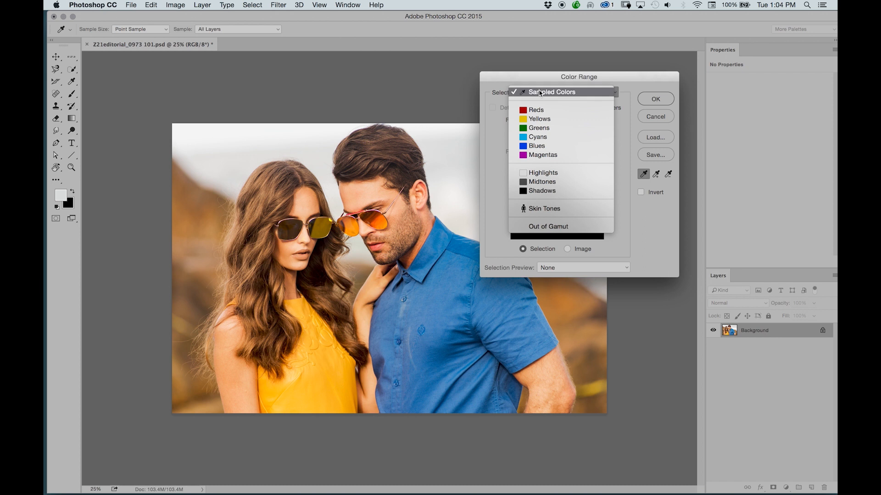
mouse_move(519, 90)
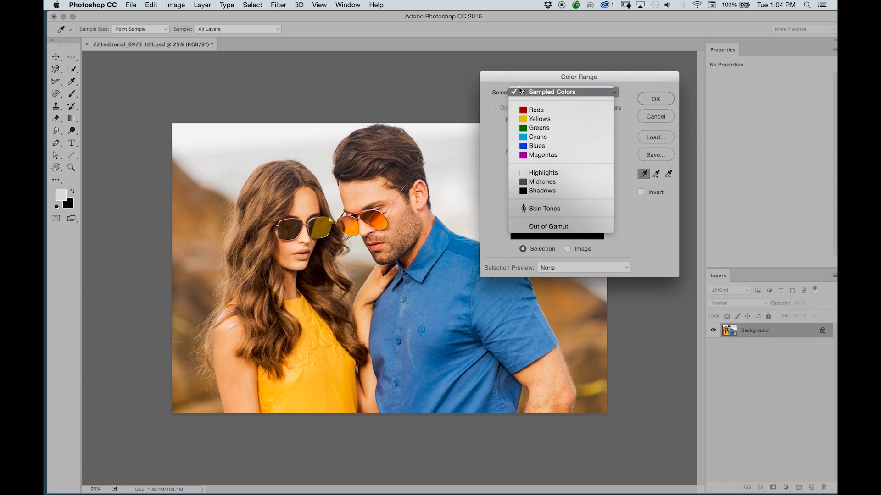
mouse_move(523, 92)
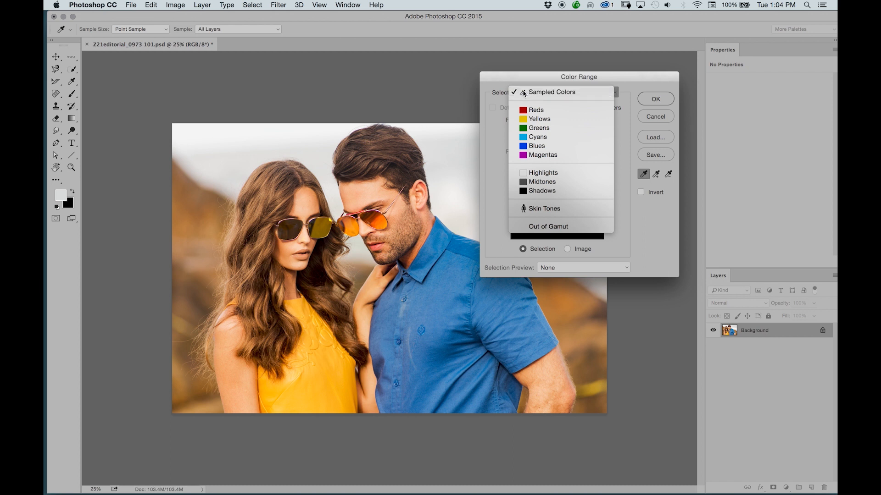
left_click(552, 92)
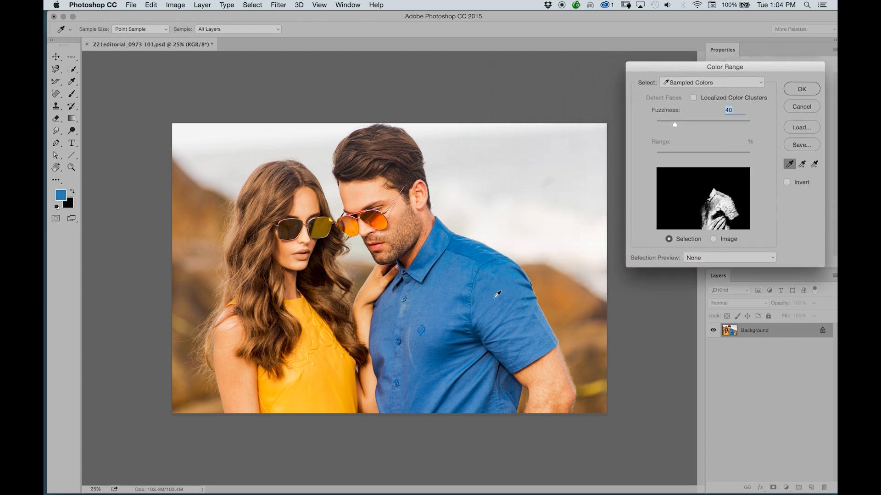
- Sample the man's blue shirt twice and bring up the Selection Preview choices
left_click(455, 272)
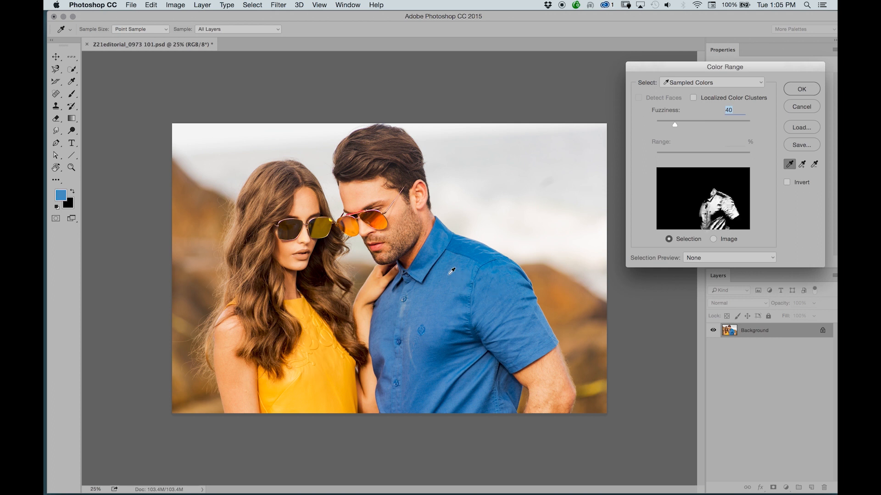
left_click(477, 283)
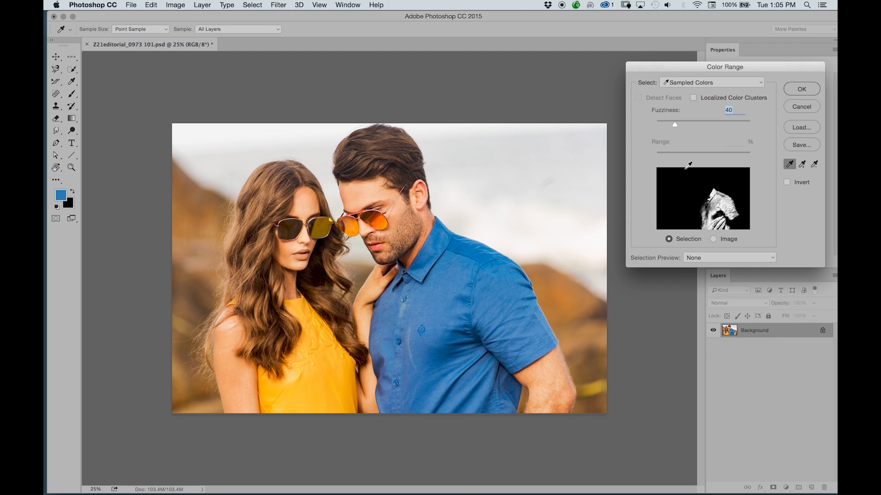
left_click(728, 258)
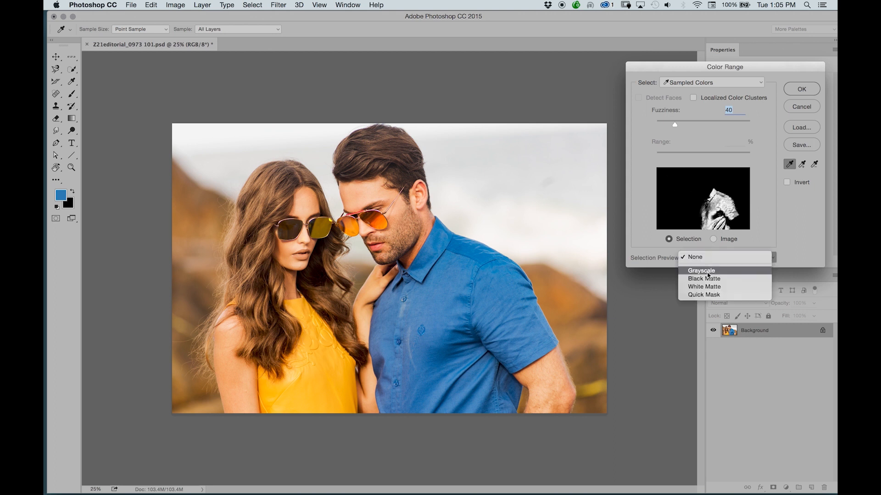
- Set Selection Preview to Grayscale, then sample the sky and the shirt to compare masks
left_click(701, 269)
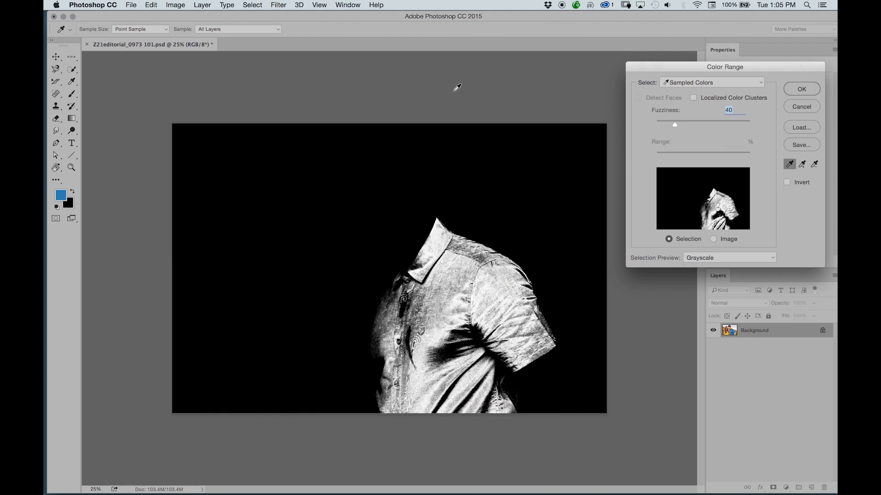
mouse_move(457, 264)
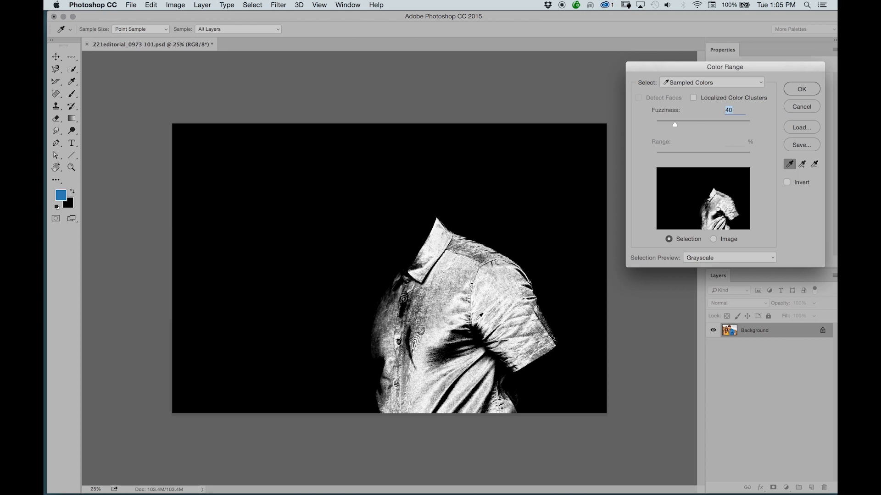
left_click(484, 228)
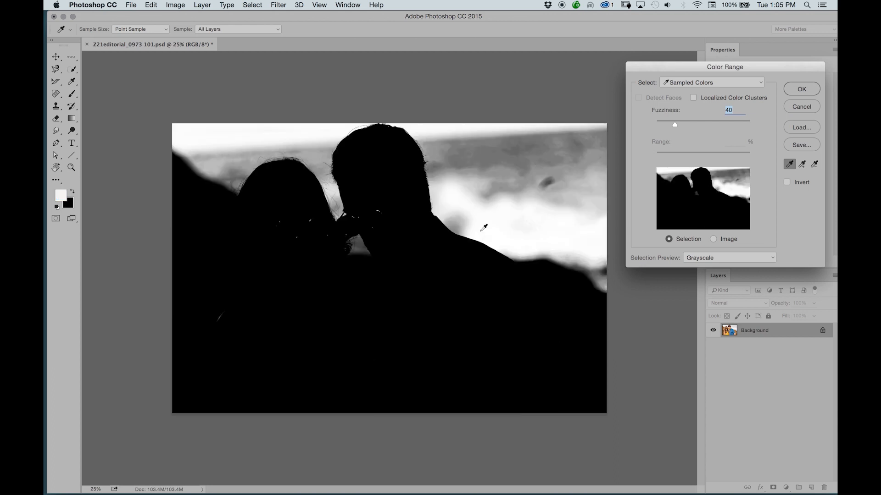
left_click(189, 206)
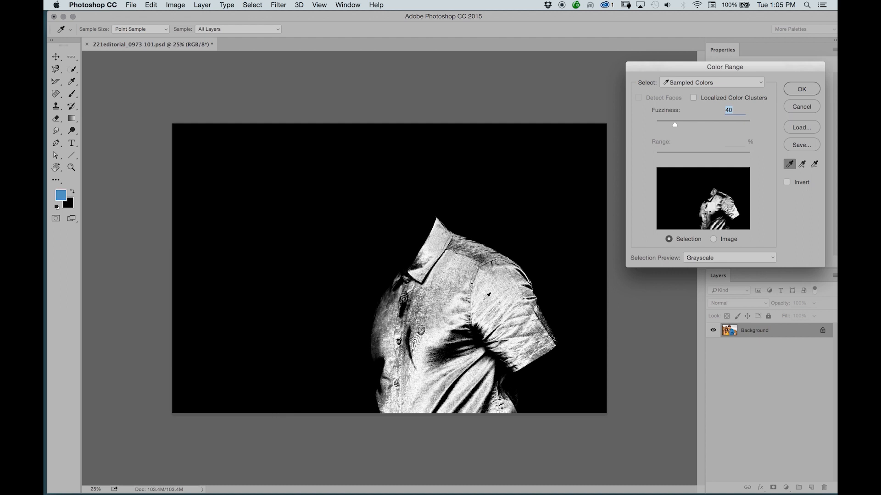
left_click(447, 301)
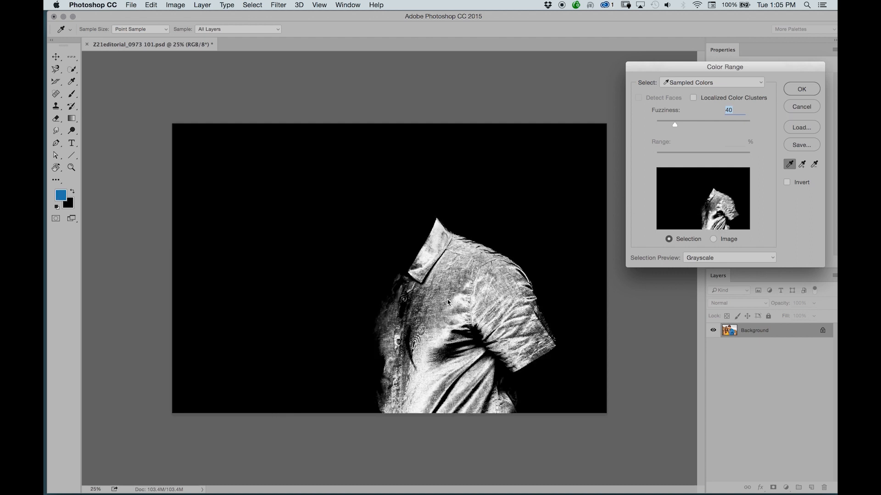
- Raise Fuzziness to 110 and sample another shirt shade so the shirt masks white
left_click(447, 288)
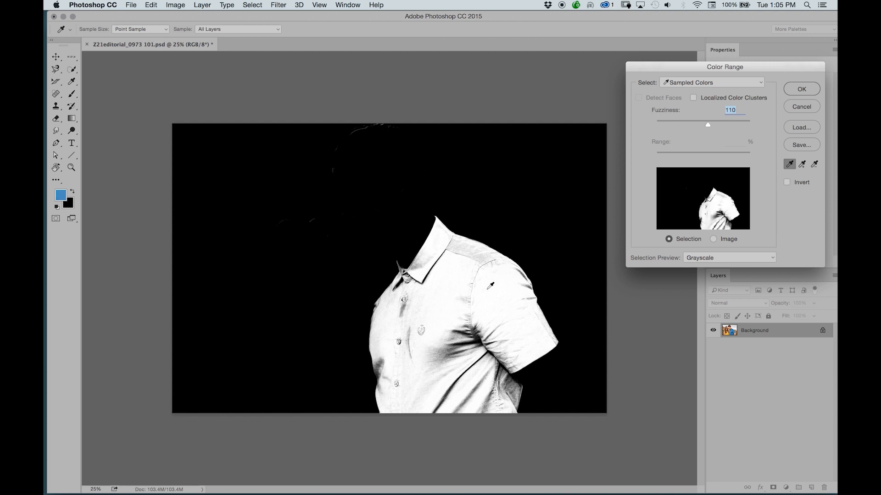
left_click(456, 341)
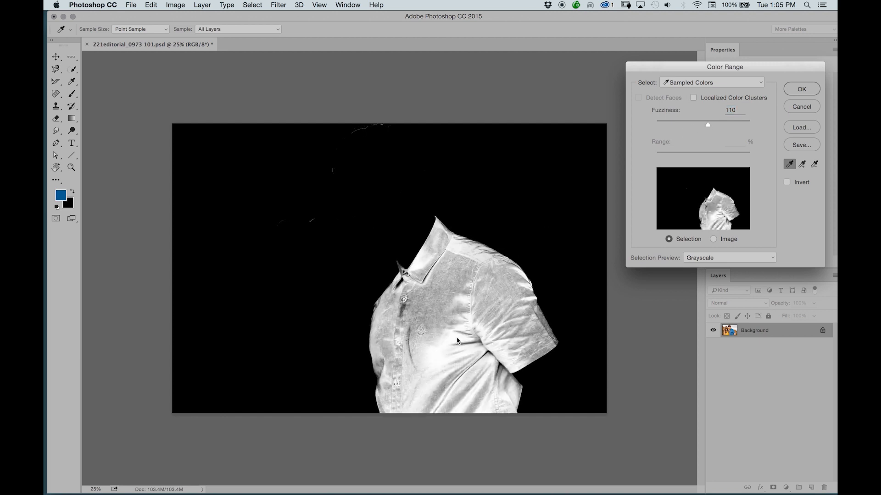
- Sample the bright sky so the mask selects the background behind the couple
left_click(441, 266)
type("78")
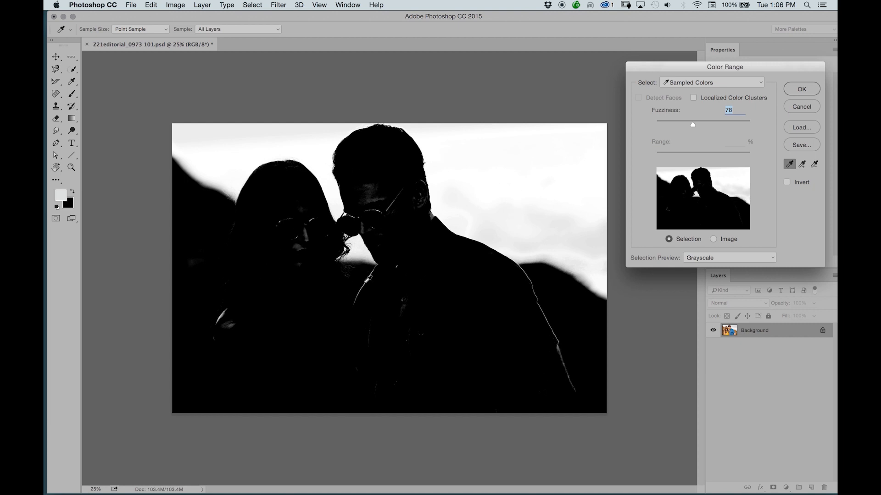
mouse_move(640, 213)
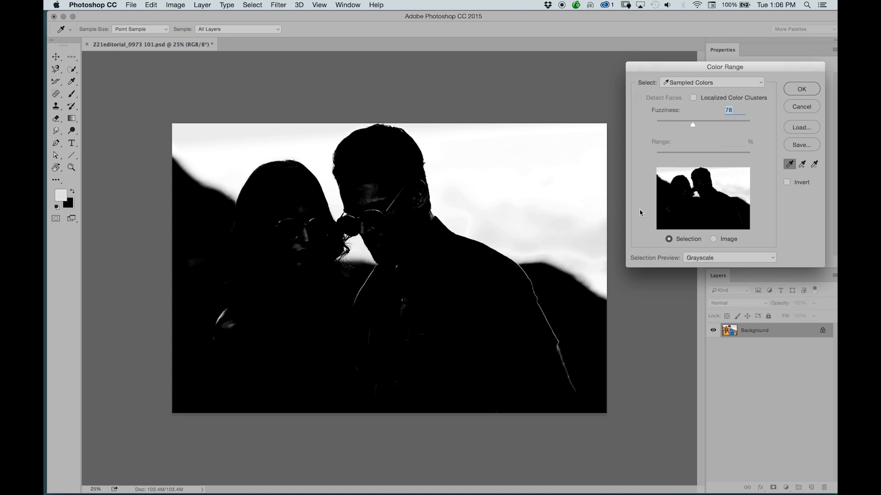
mouse_move(740, 159)
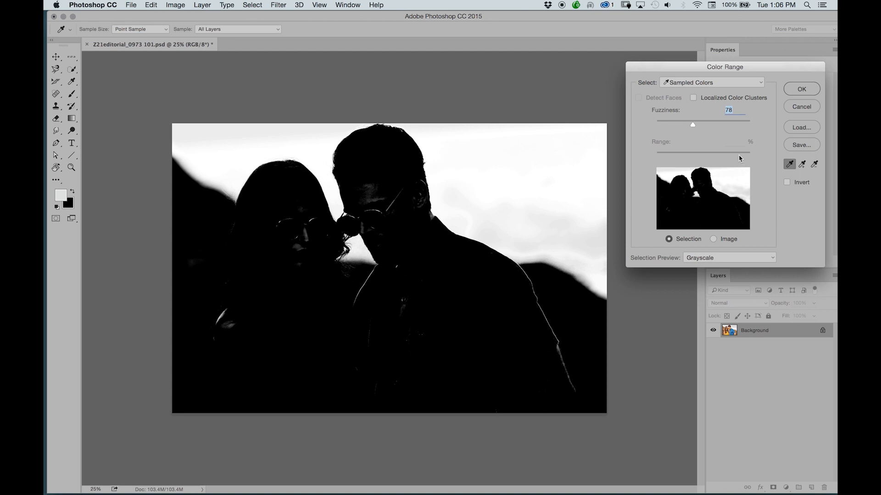
mouse_move(796, 94)
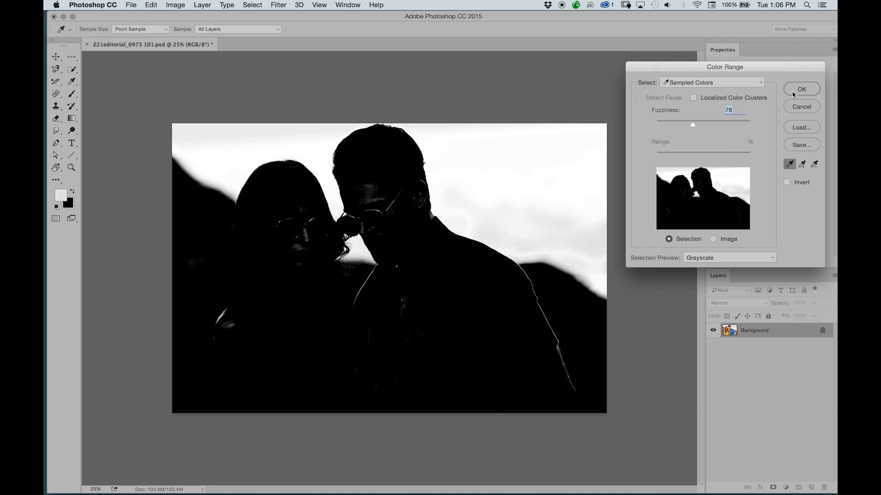
- Confirm the sky selection and add a Curves adjustment layer masked to it
left_click(801, 89)
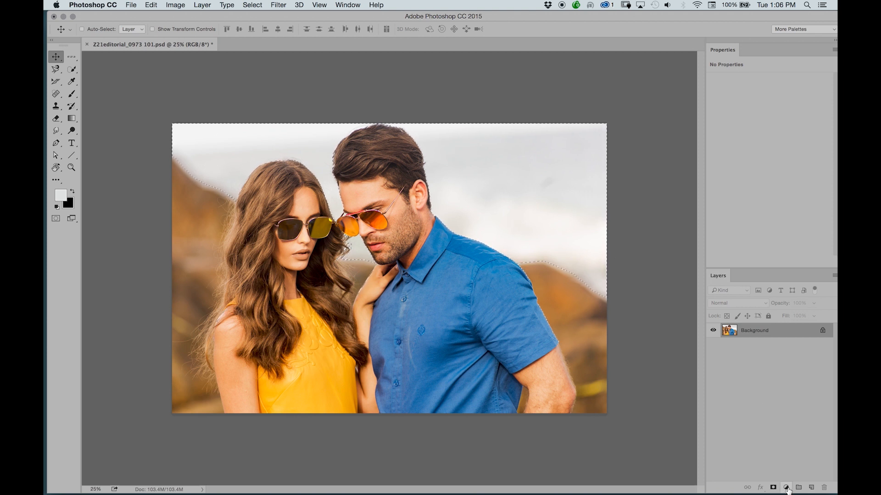
left_click(787, 487)
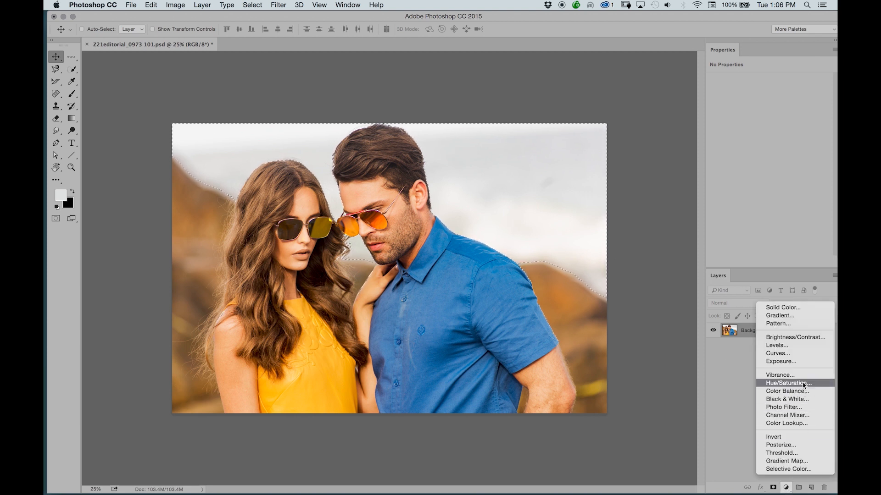
mouse_move(780, 375)
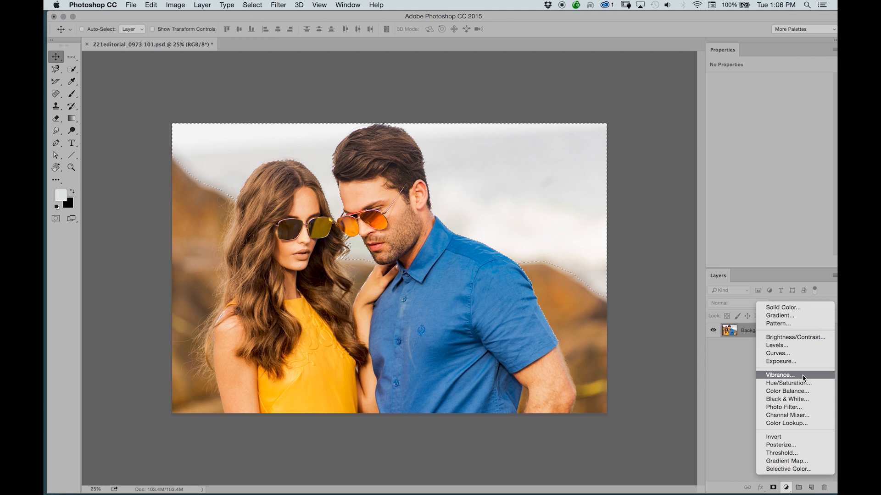
mouse_move(800, 354)
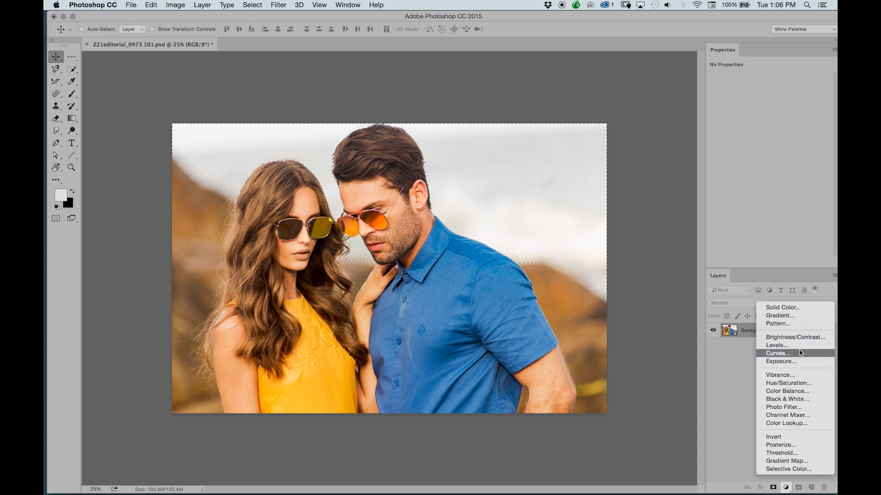
left_click(778, 353)
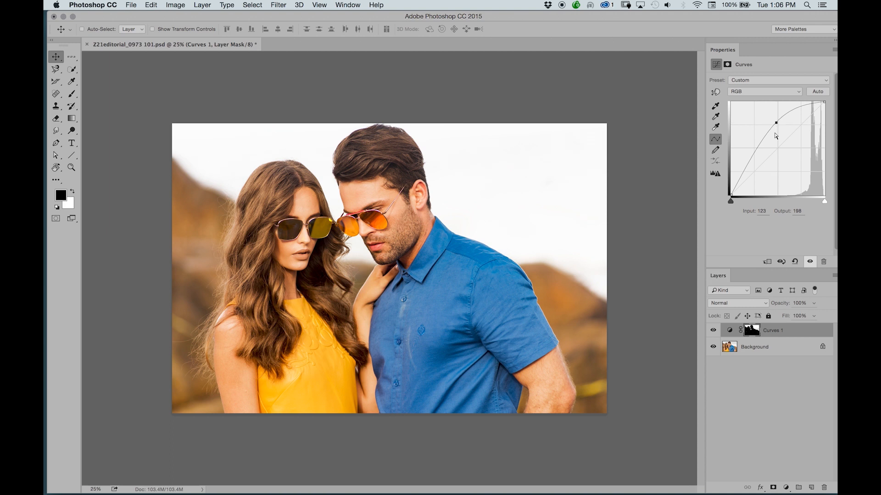
- Toggle the Curves 1 layer's visibility to compare the sky before and after brightening
left_click(713, 330)
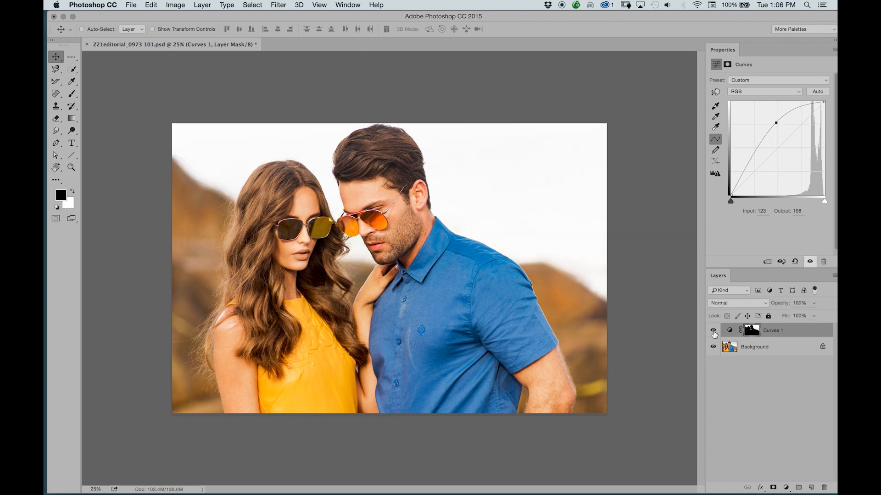
left_click(714, 331)
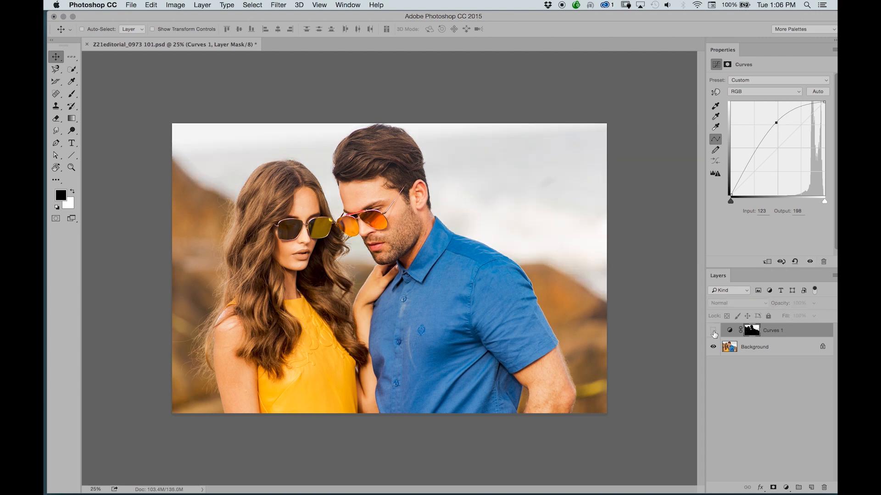
left_click(713, 330)
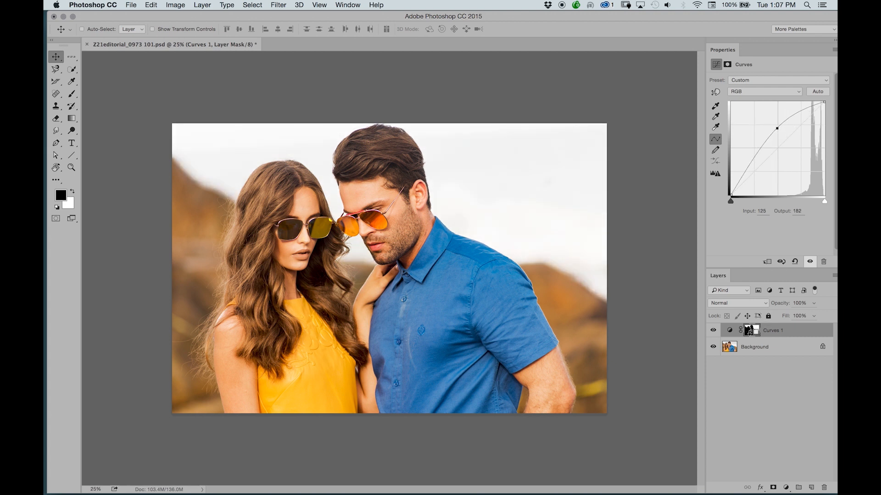
- View the Curves 1 layer mask on its own and switch to the Brush tool for touch-ups
left_click(752, 330)
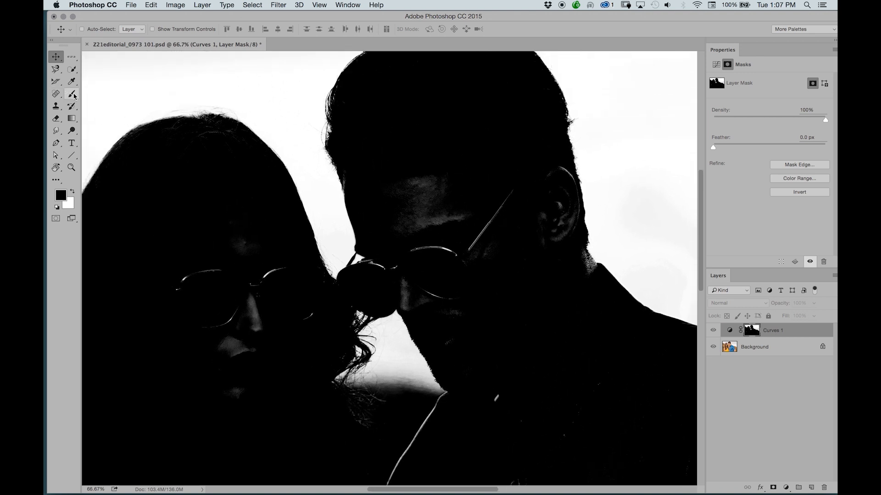
left_click(72, 93)
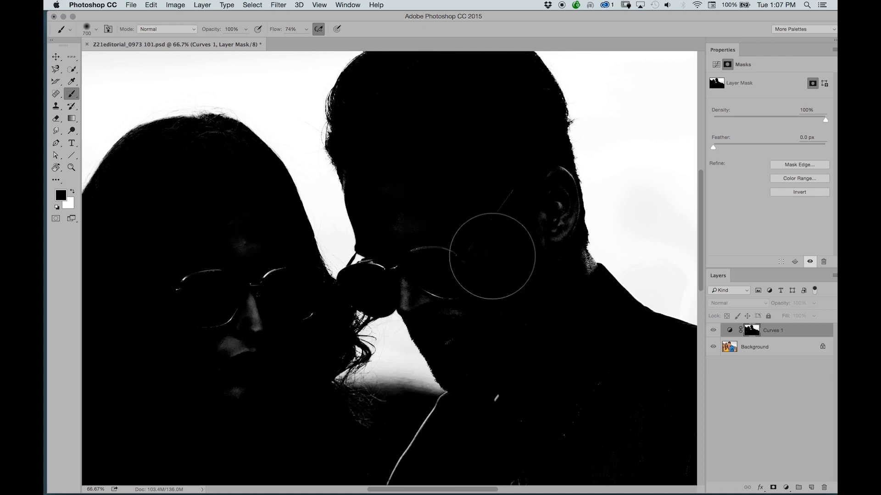
mouse_move(545, 189)
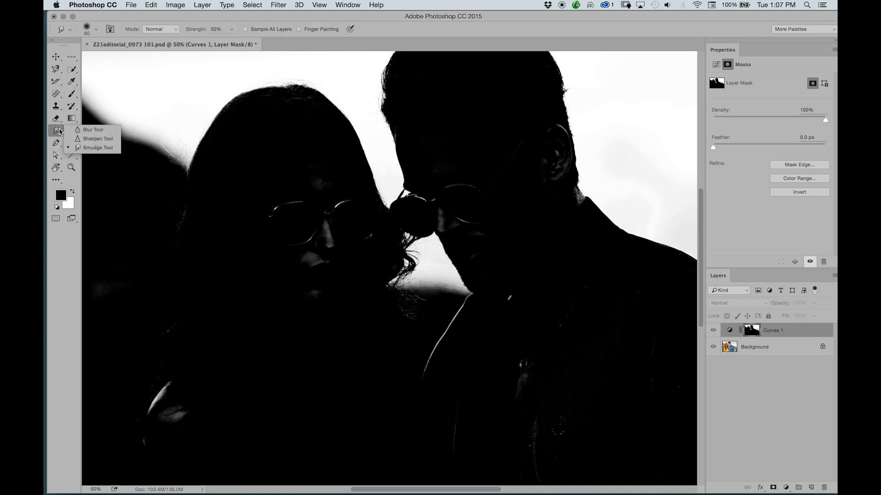
mouse_move(55, 144)
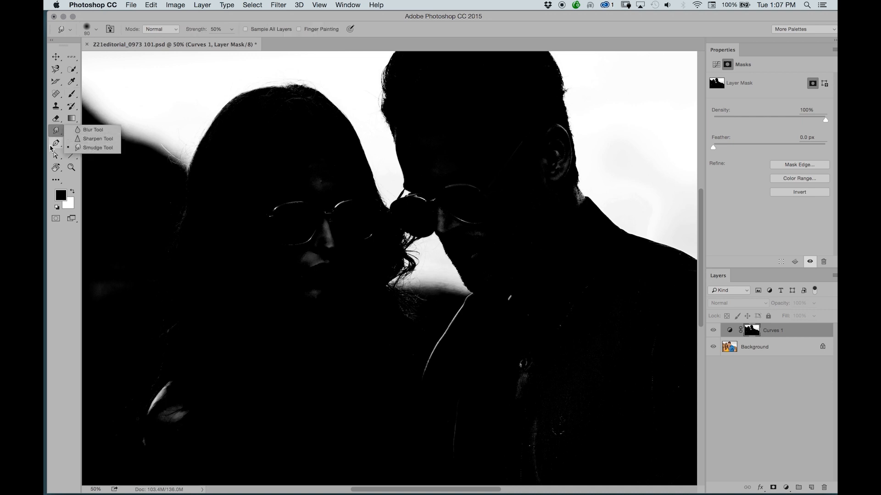
- Choose the Burn tool from the toning flyout with Range kept on Midtones
left_click(55, 130)
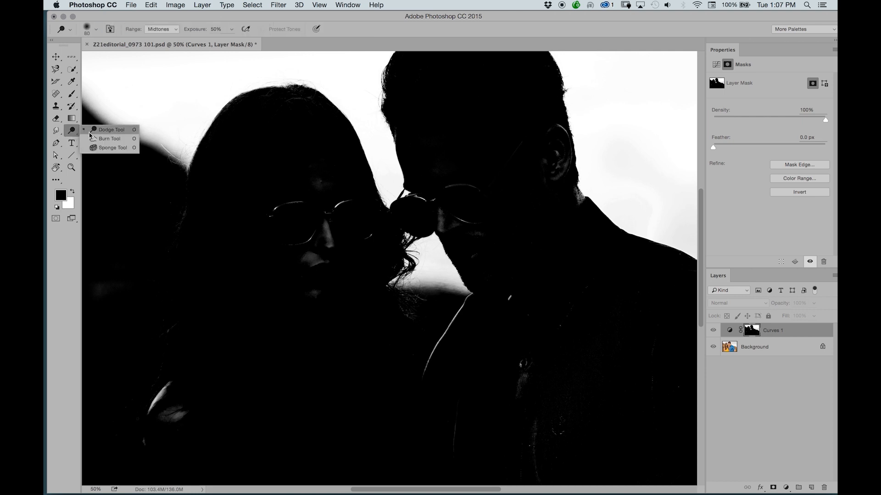
left_click(112, 147)
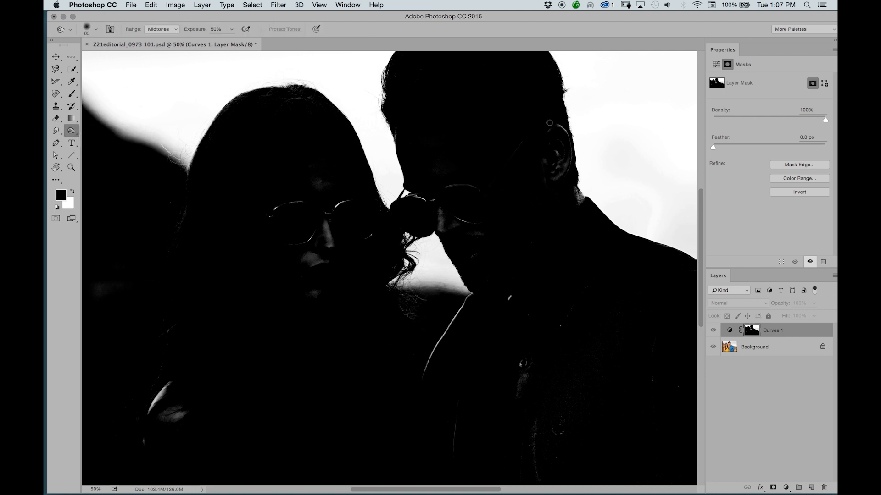
mouse_move(449, 198)
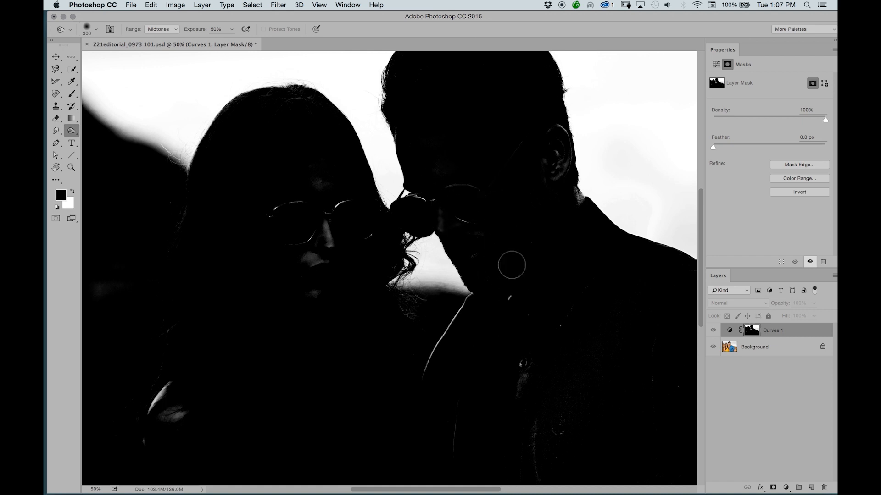
mouse_move(246, 18)
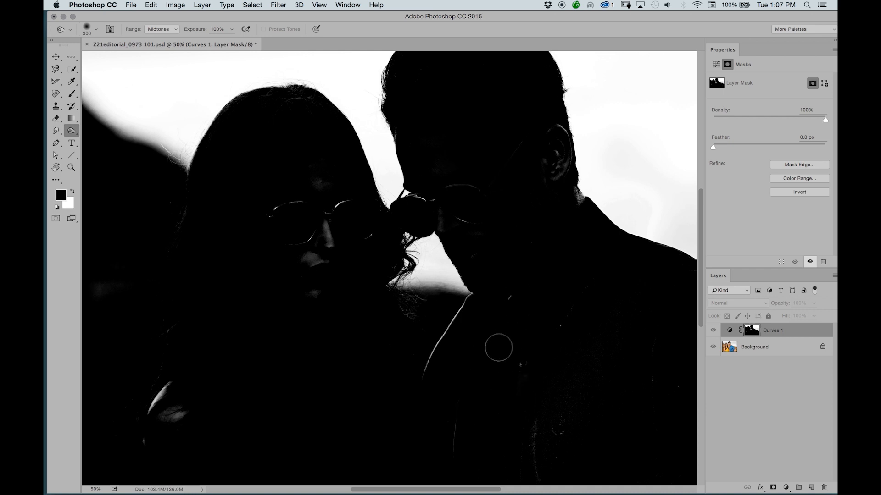
mouse_move(291, 230)
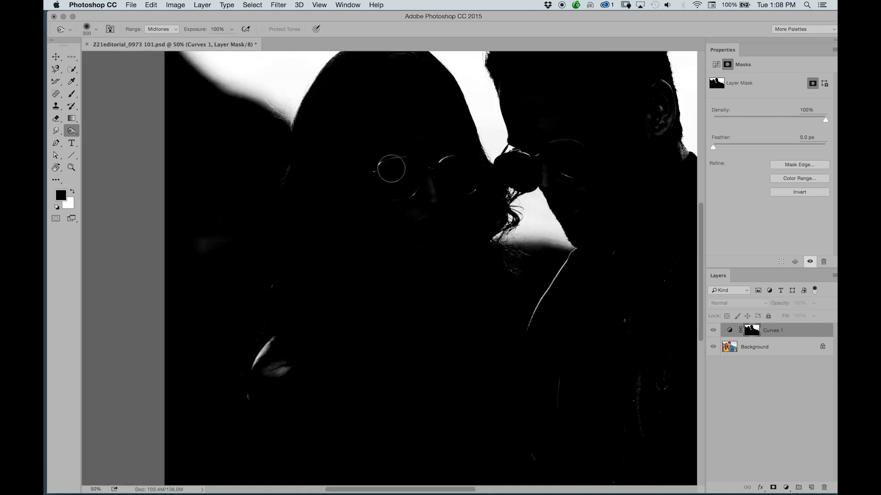
mouse_move(477, 196)
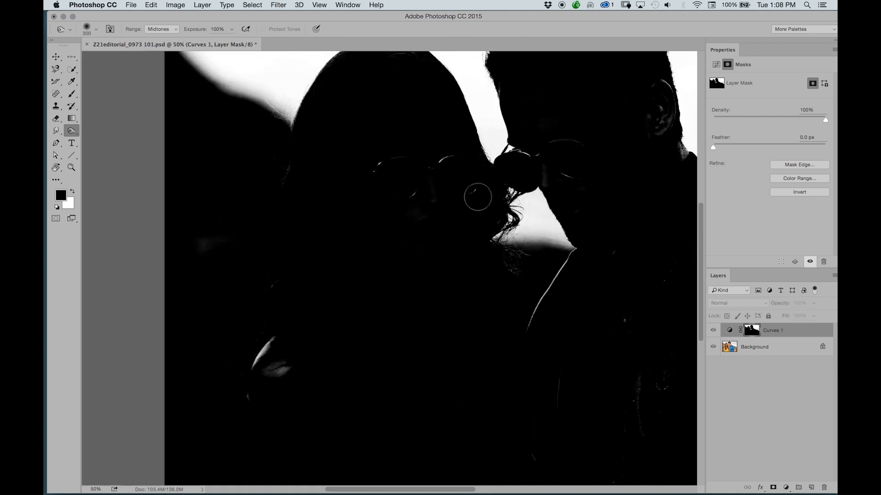
left_click(161, 29)
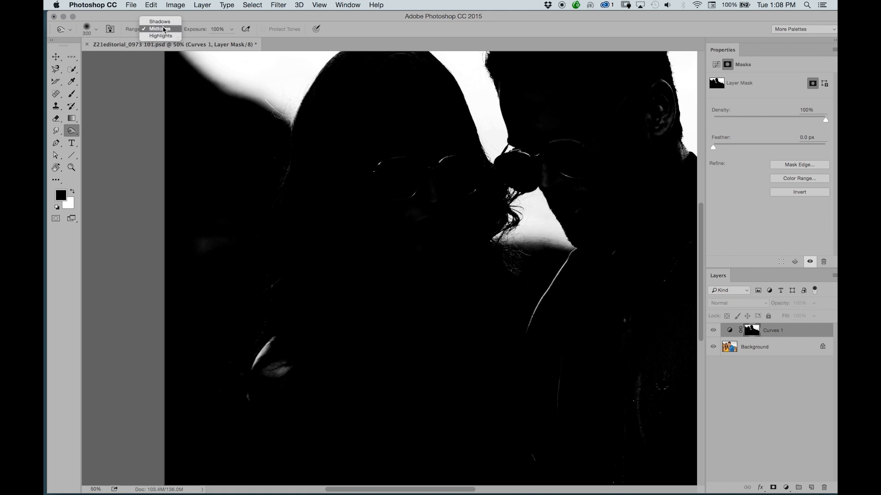
left_click(160, 28)
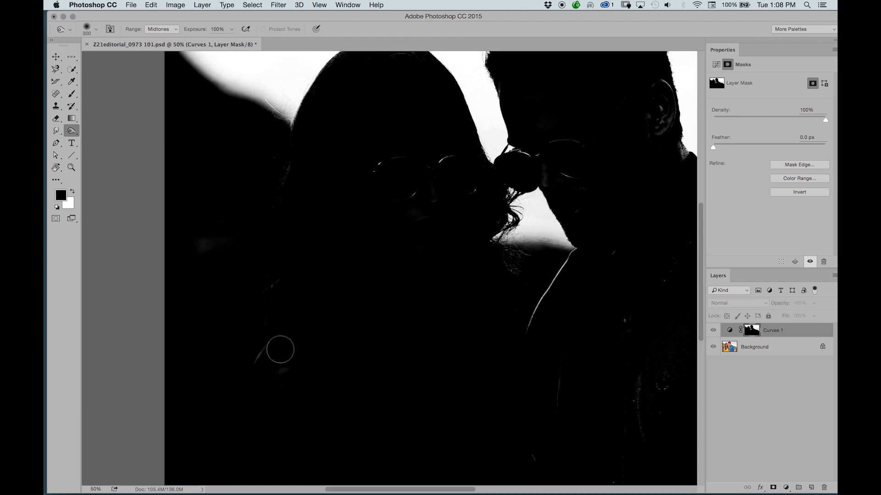
mouse_move(408, 151)
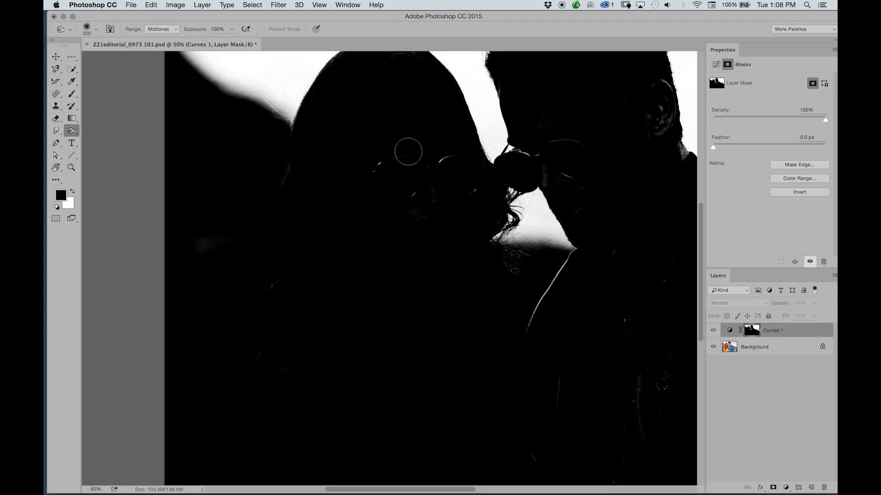
mouse_move(368, 183)
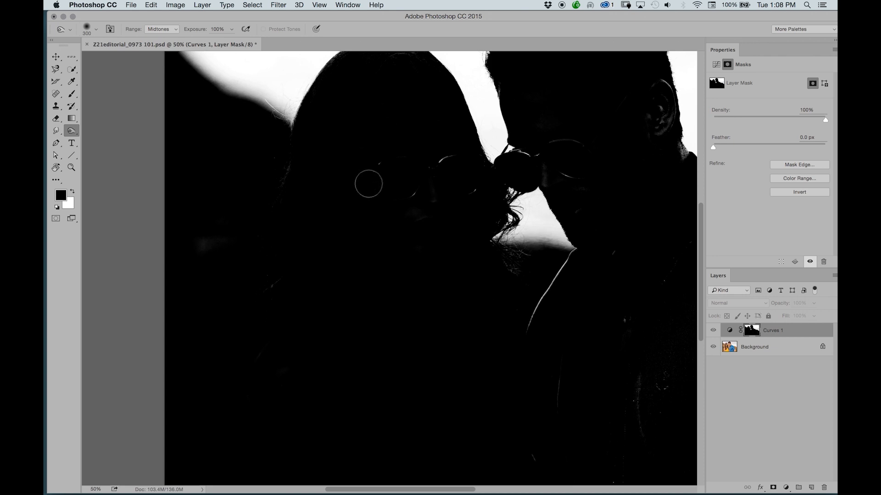
mouse_move(392, 229)
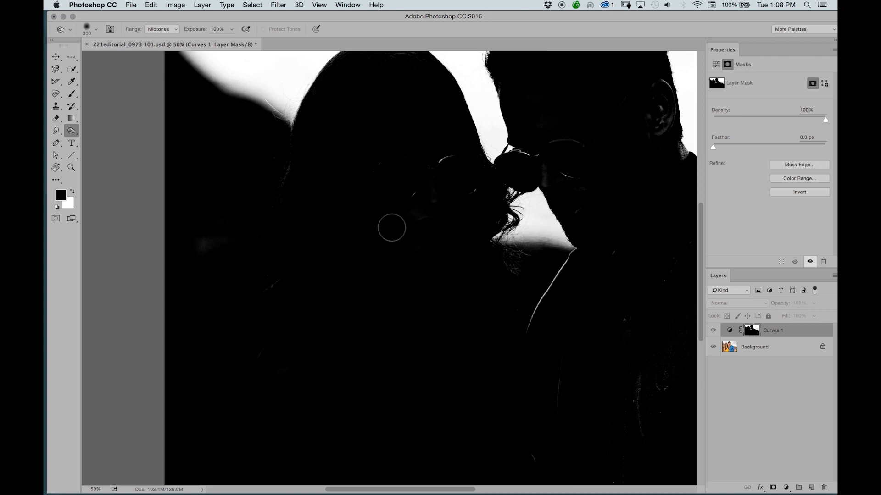